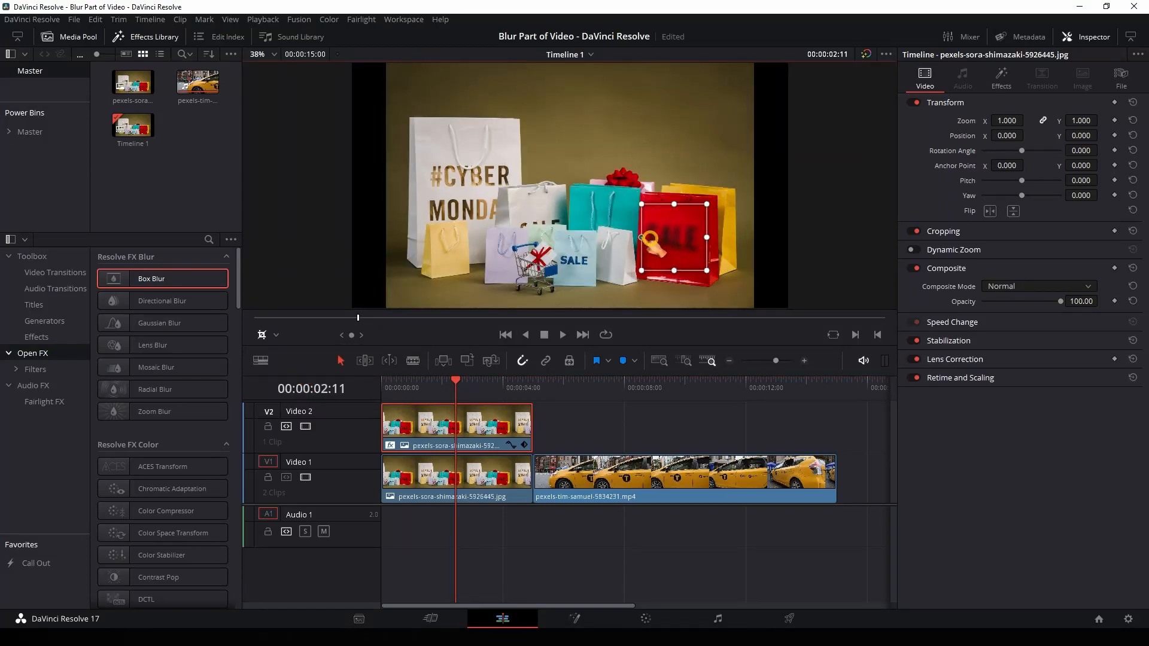
Step: Preview the finished blur on the taxi clip and return to the Edit page with the two original clips
{"action": "left_click", "coordinate": [1000, 79]}
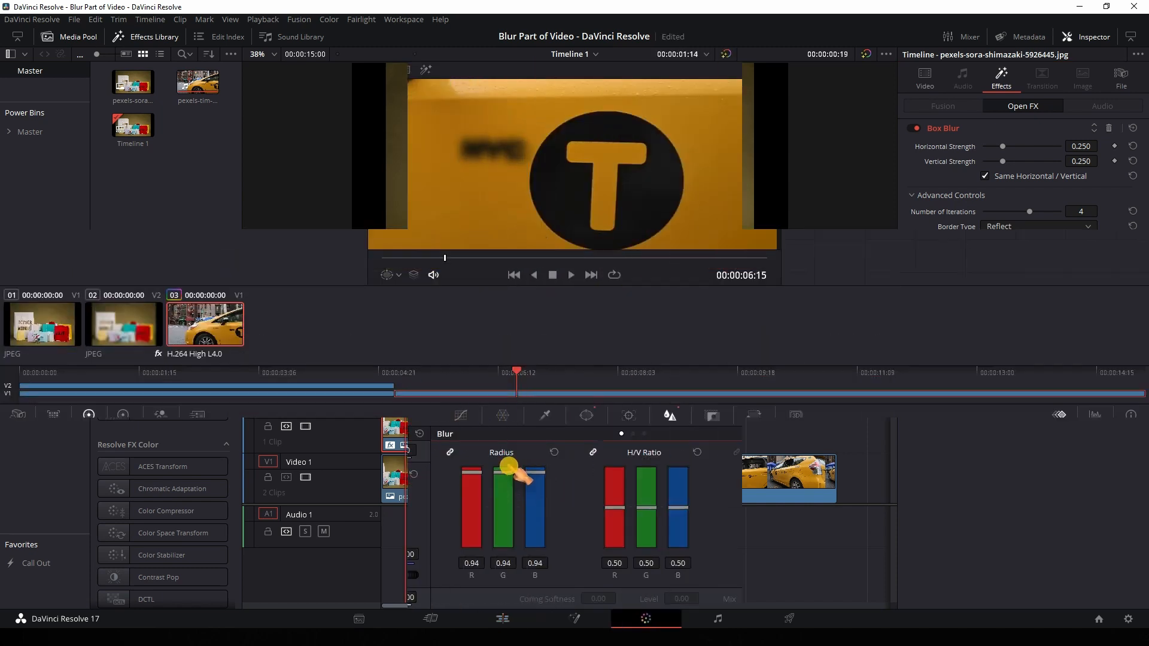
{"action": "left_click", "coordinate": [645, 619]}
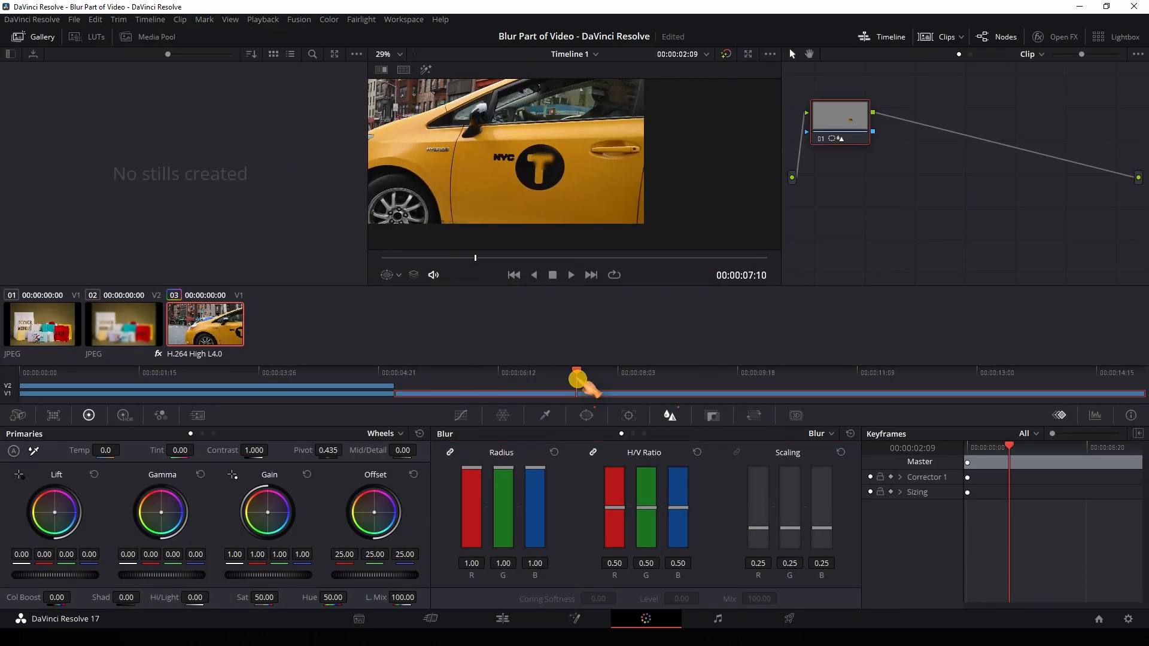
{"action": "left_click", "coordinate": [502, 451]}
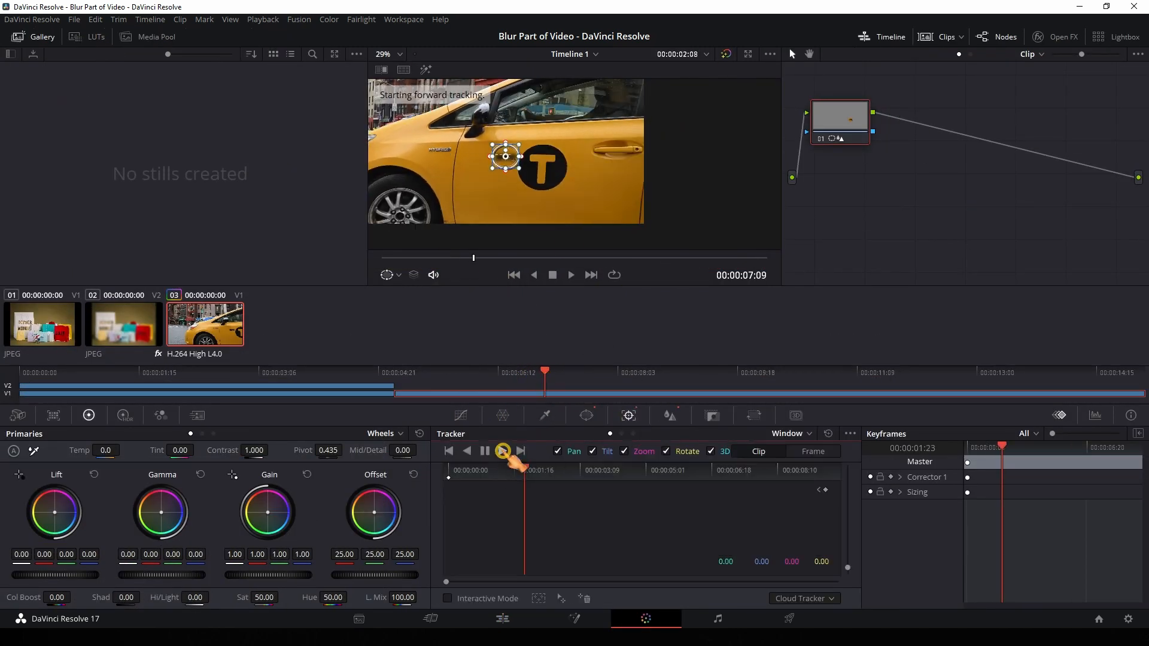
{"action": "left_click", "coordinate": [501, 619]}
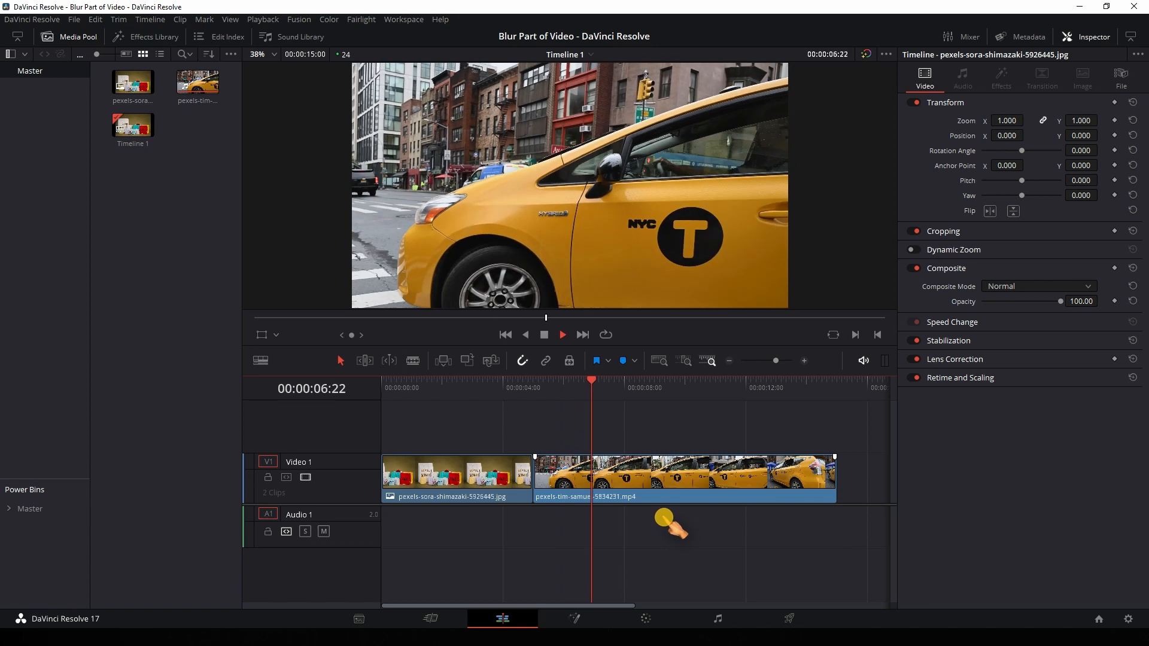
{"action": "left_click", "coordinate": [642, 382]}
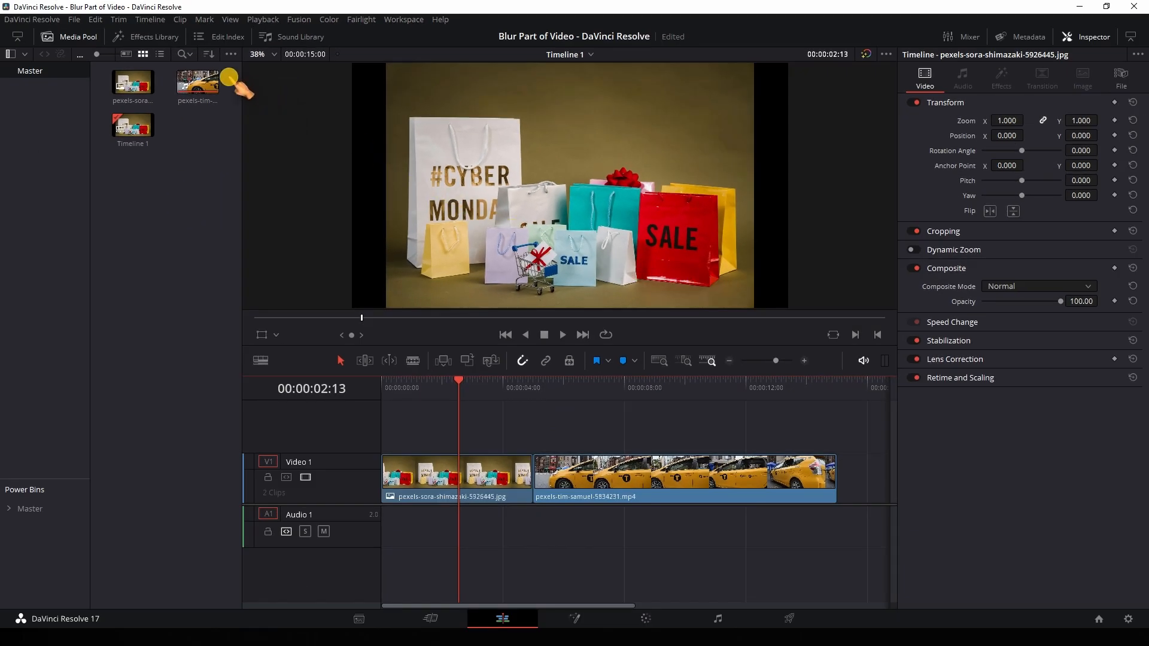
Step: Preview Box, Gaussian, Lens, Radial and Zoom Blur from Open FX on the shopping-bag image
{"action": "left_click", "coordinate": [152, 37]}
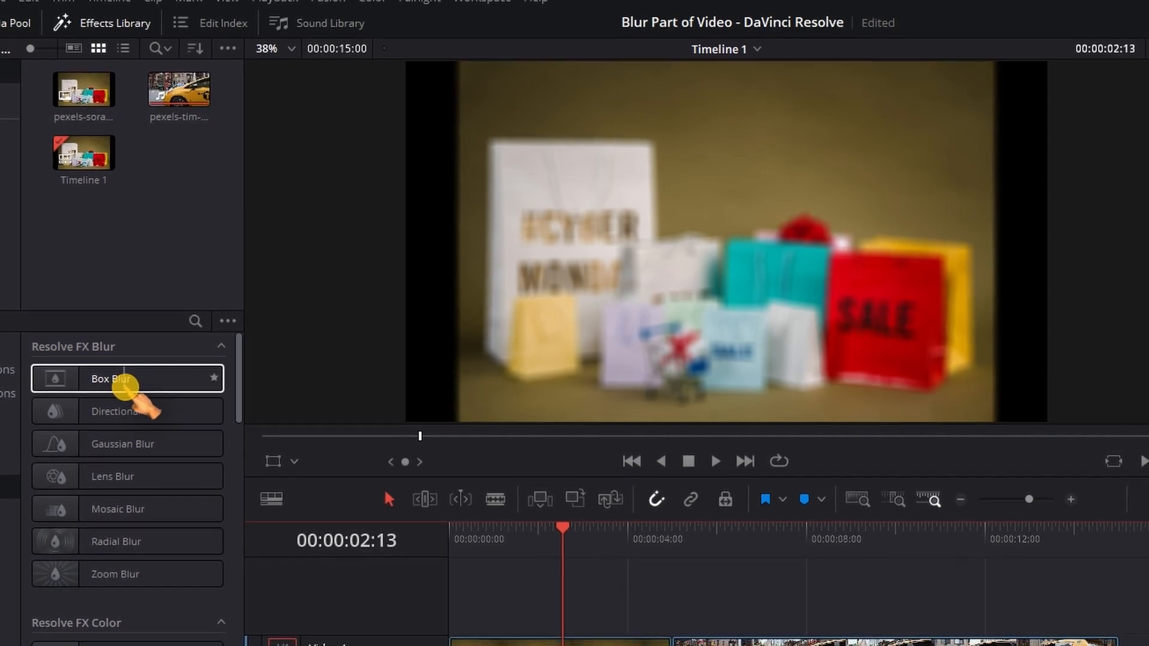
{"action": "left_click", "coordinate": [132, 410]}
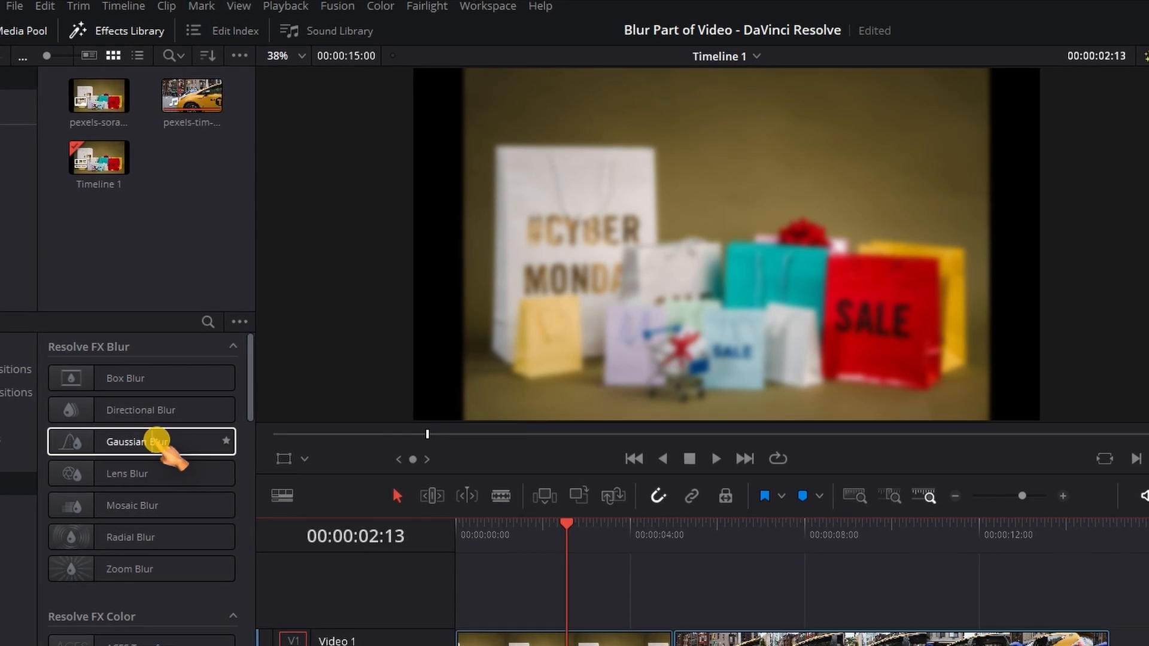
{"action": "left_click", "coordinate": [146, 472]}
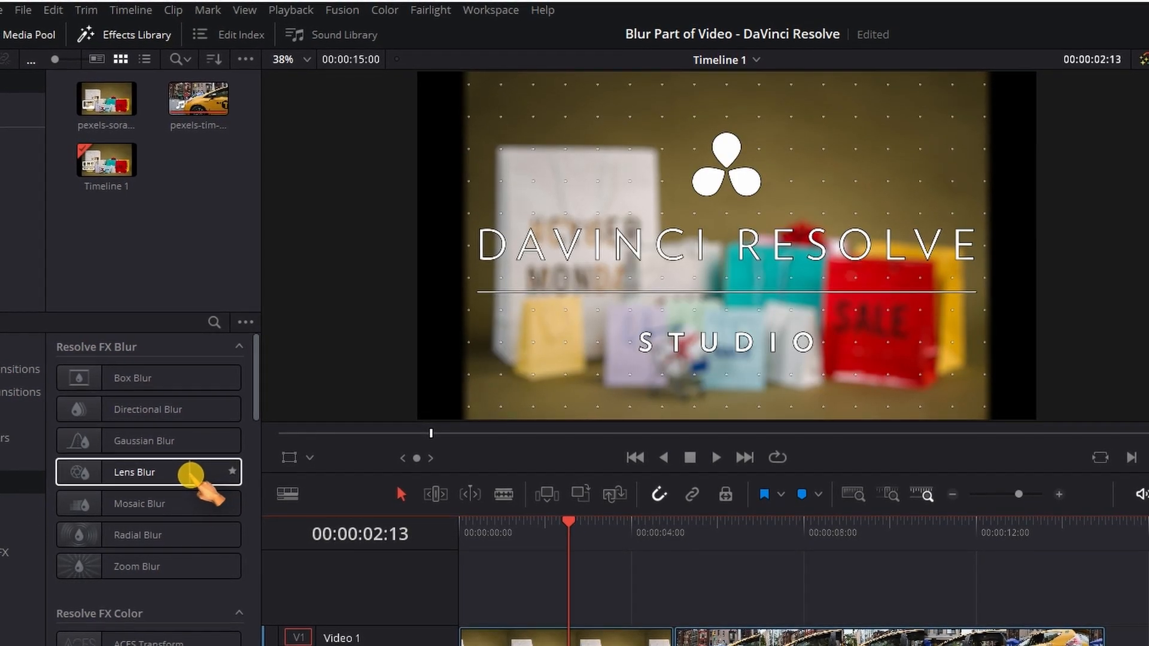
{"action": "left_click", "coordinate": [146, 501]}
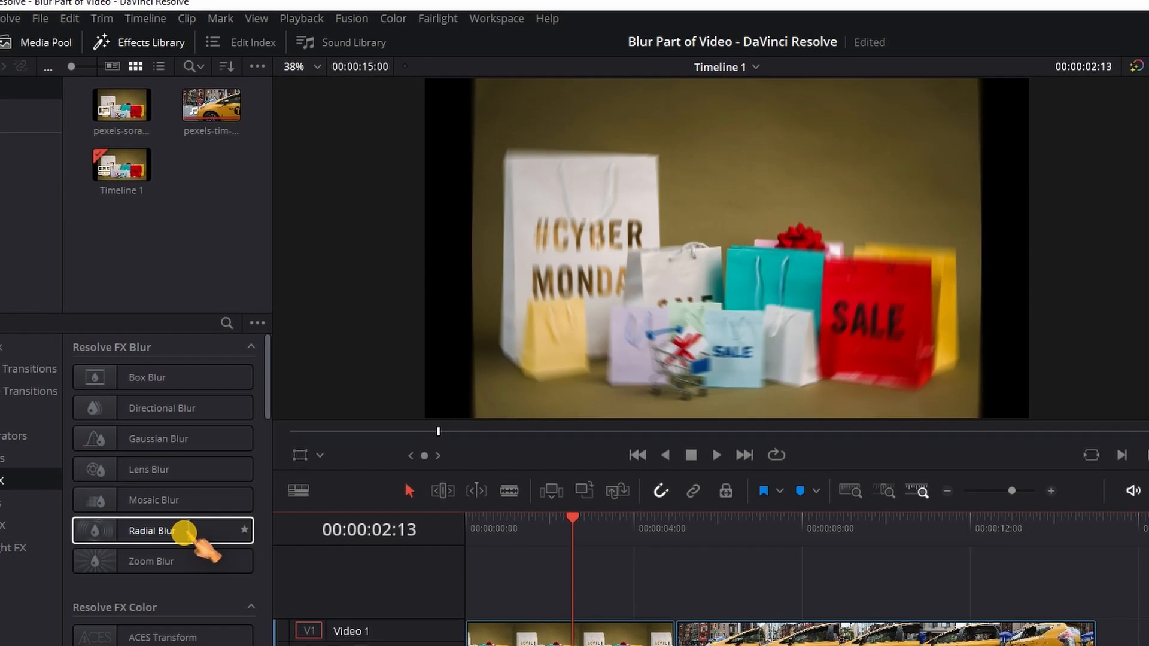
{"action": "left_click", "coordinate": [158, 560]}
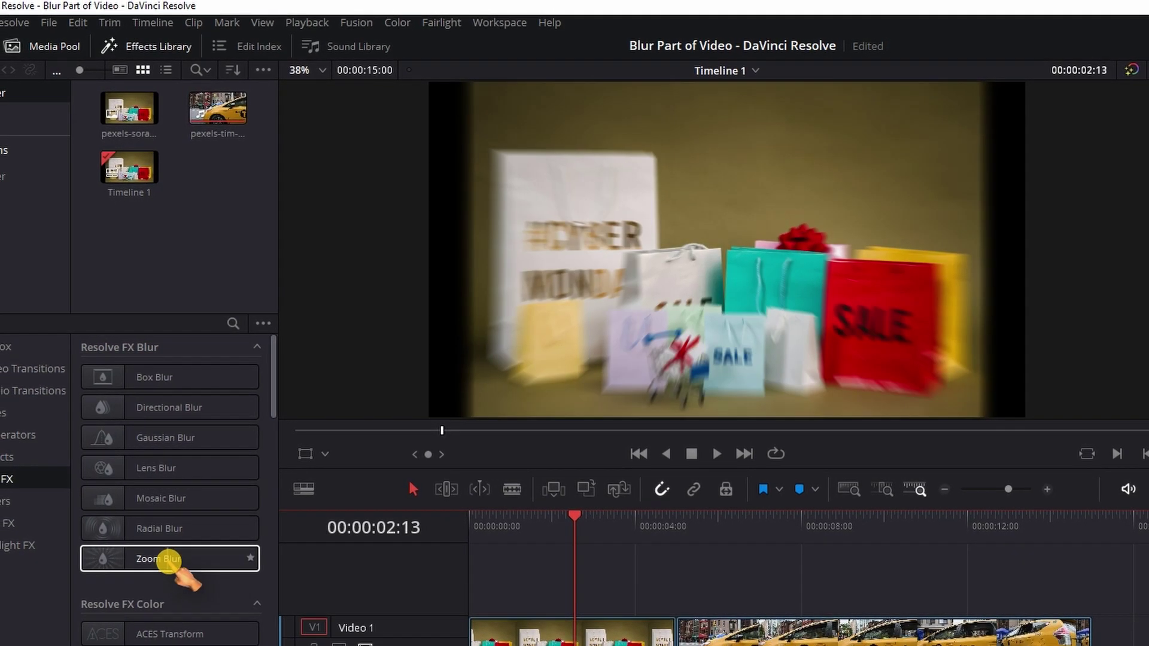
{"action": "left_click", "coordinate": [169, 377]}
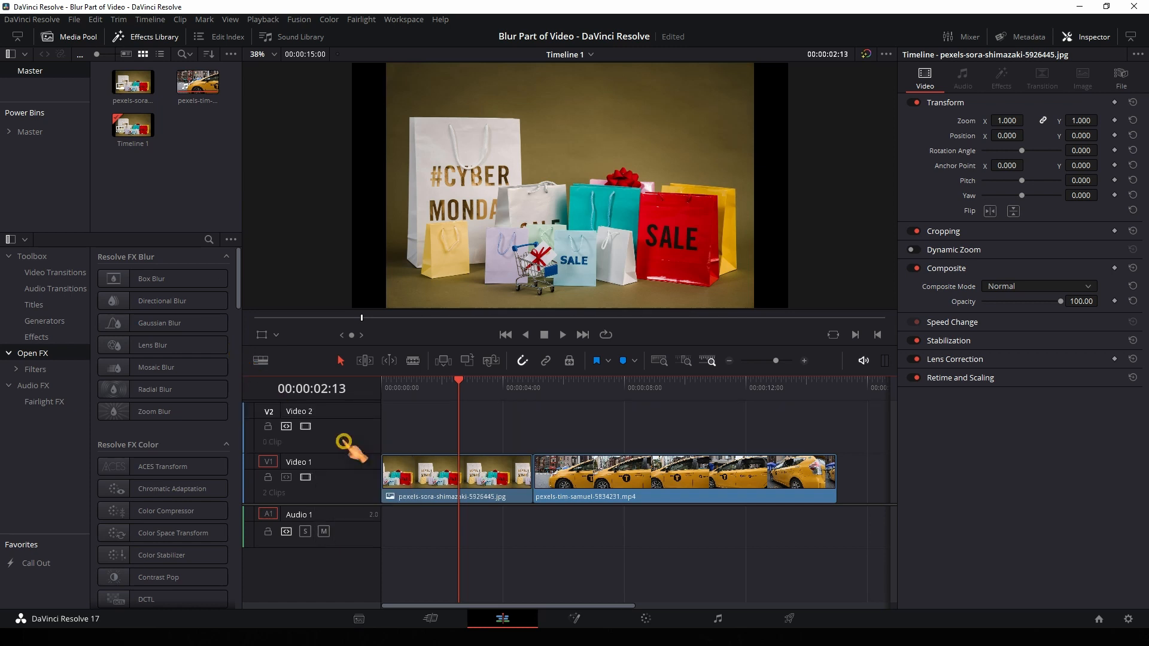
{"action": "mouse_move", "coordinate": [286, 426]}
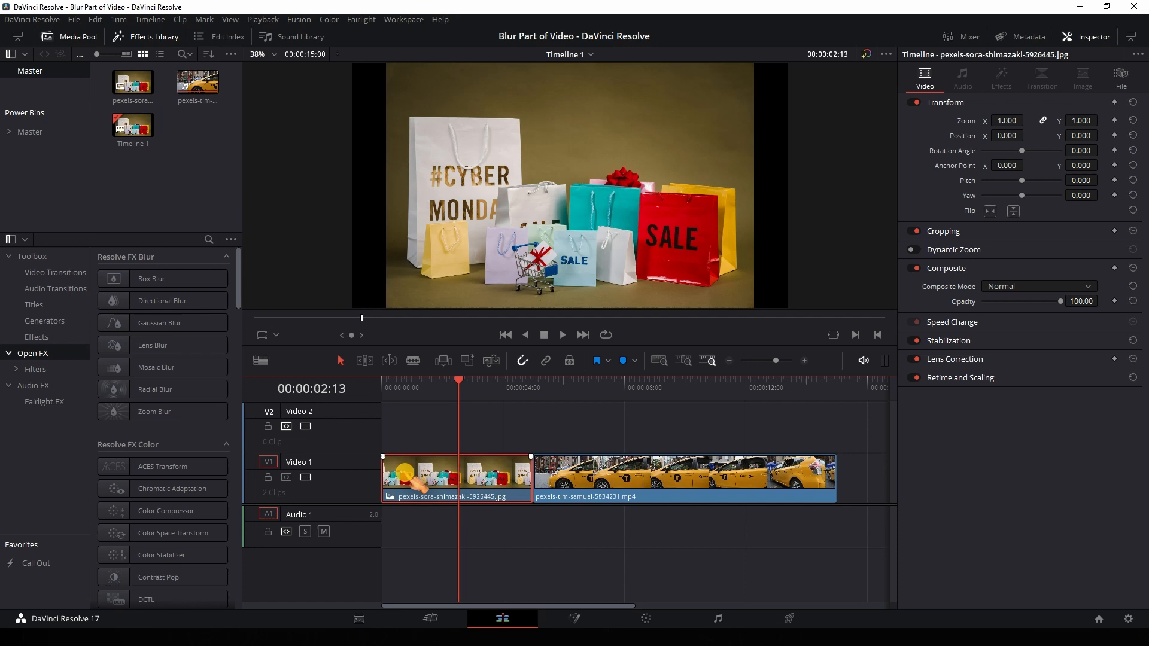
Step: Copy the shopping-bag image onto Video 2 and apply Box Blur to the copy
{"action": "left_click", "coordinate": [456, 381]}
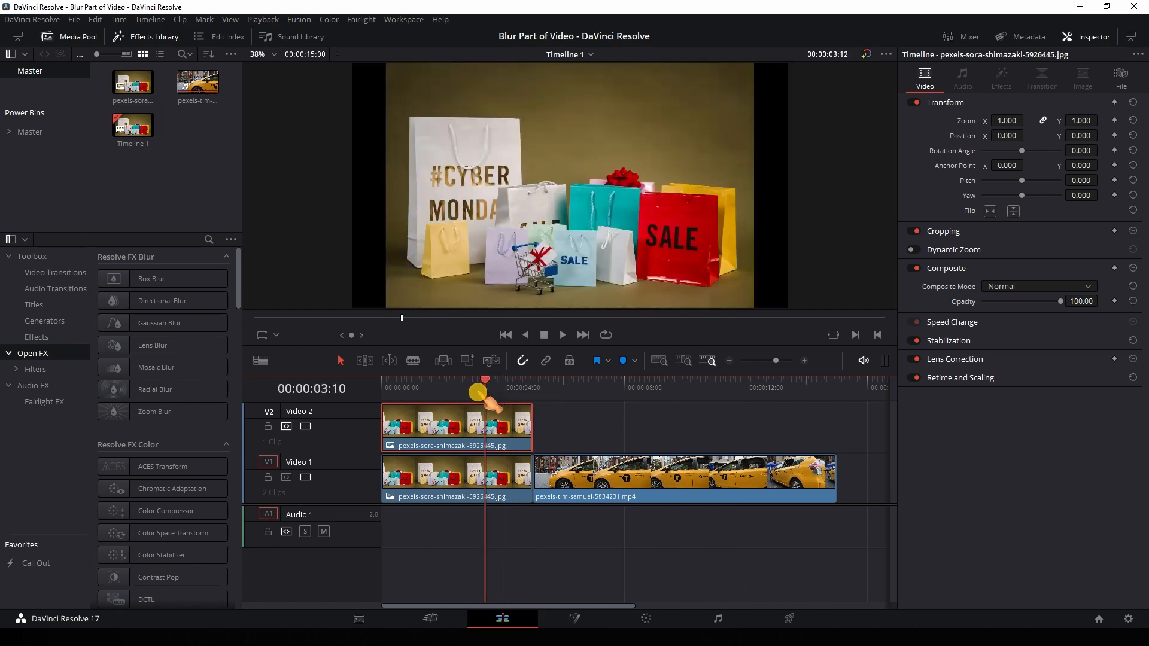
{"action": "left_click", "coordinate": [455, 380]}
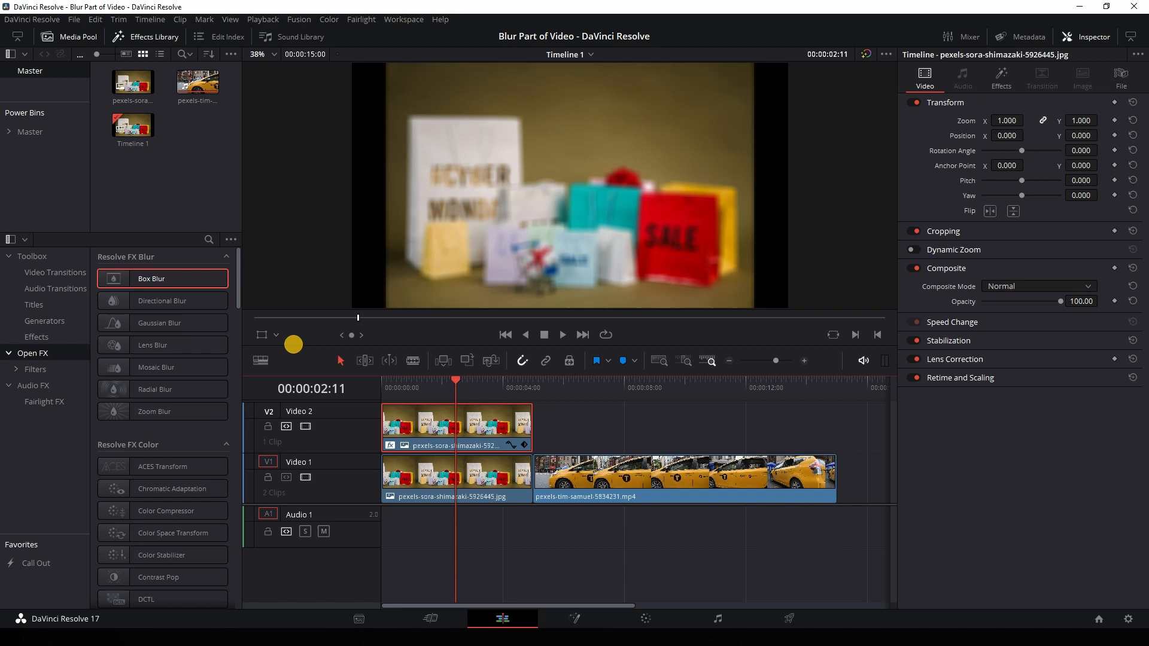
Step: Crop the overlay to the red SALE bag and raise Box Blur iterations to 4
{"action": "left_click", "coordinate": [275, 335]}
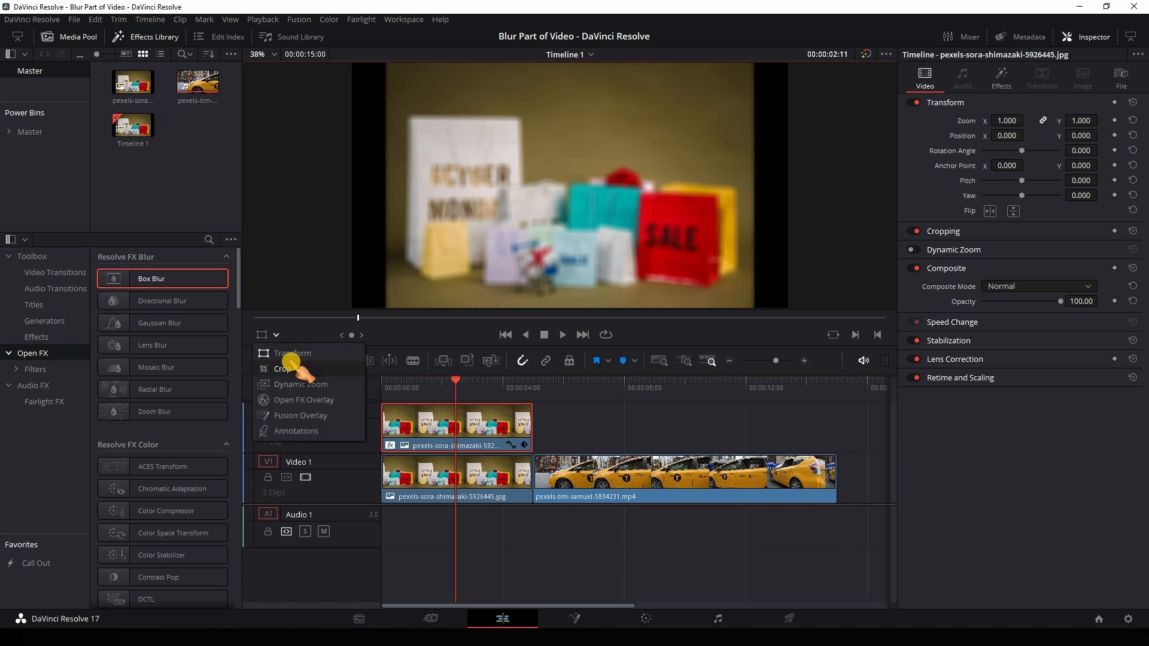
{"action": "left_click", "coordinate": [292, 354]}
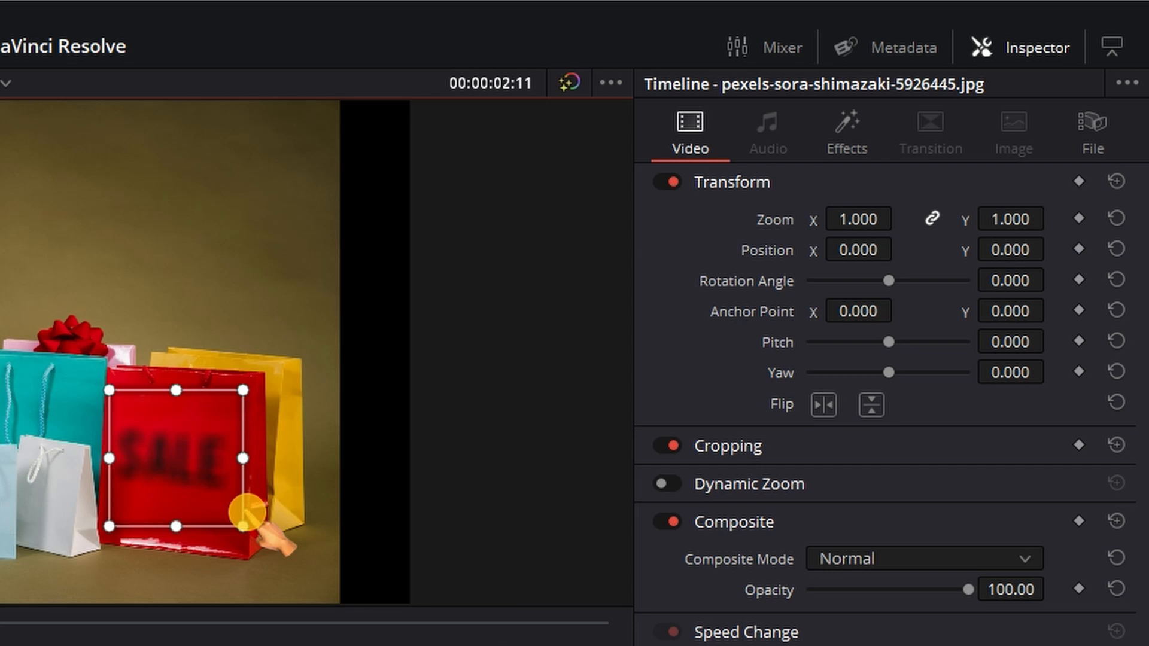
{"action": "left_click", "coordinate": [846, 132]}
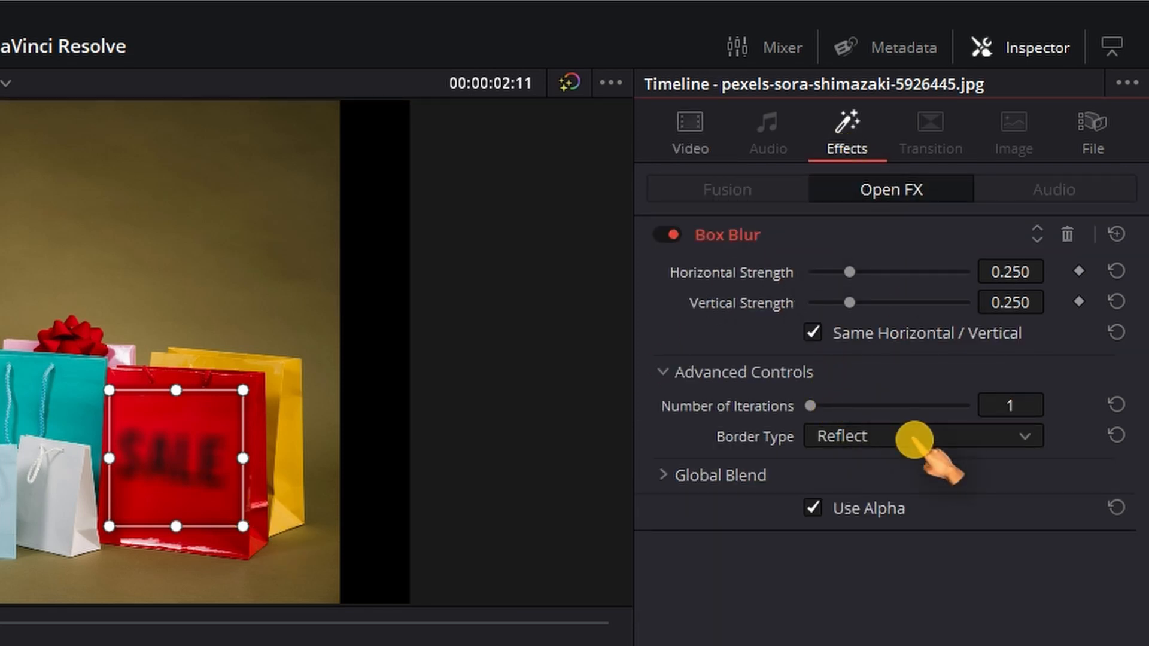
{"action": "mouse_move", "coordinate": [656, 498]}
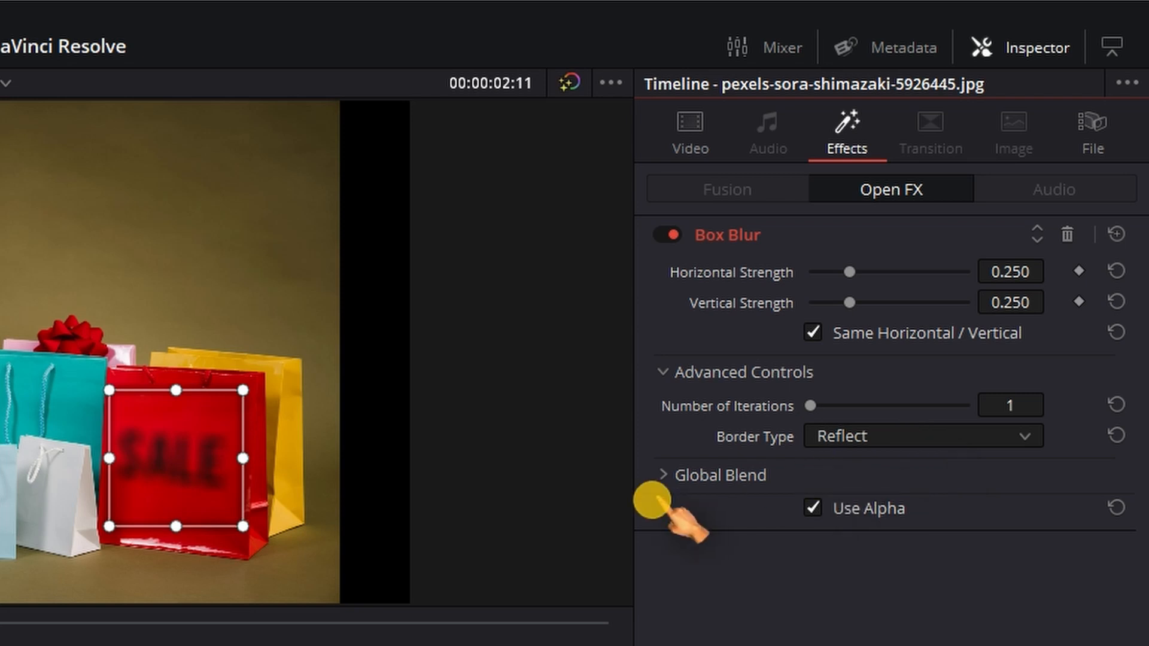
{"action": "mouse_move", "coordinate": [680, 513]}
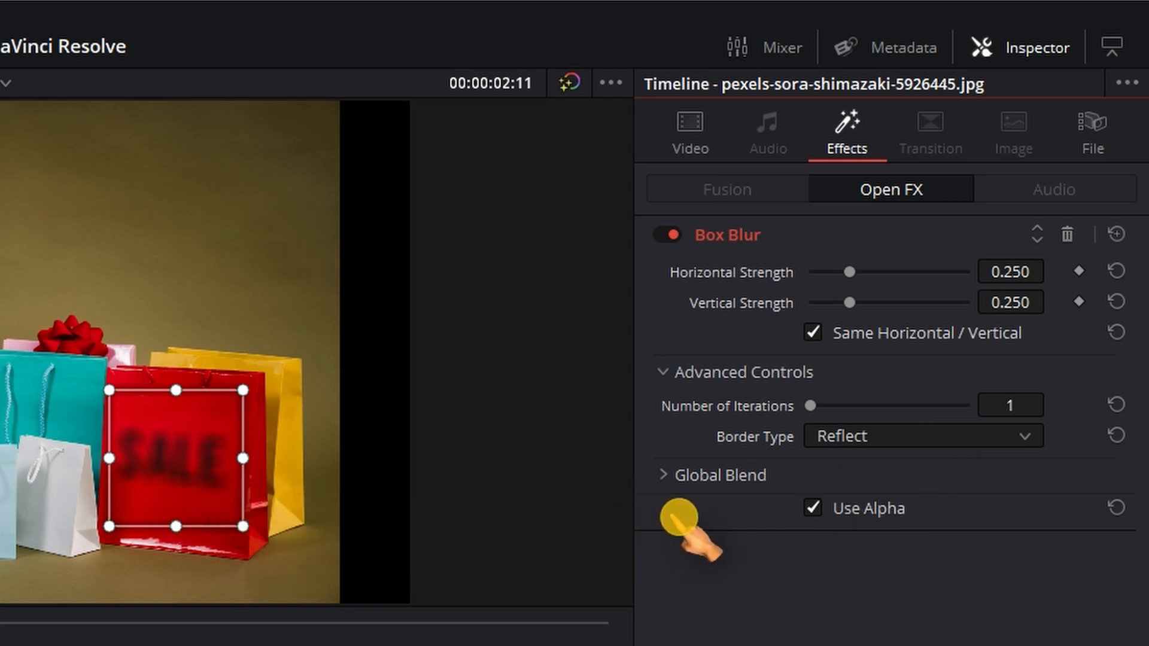
{"action": "mouse_move", "coordinate": [815, 413]}
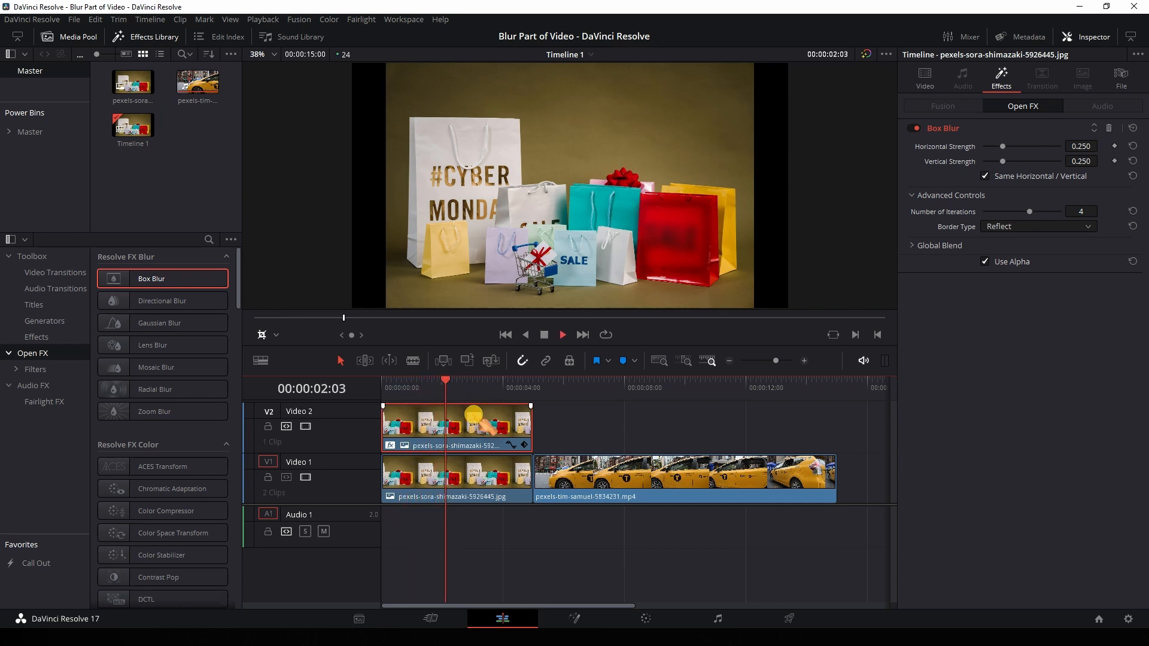
{"action": "left_click", "coordinate": [506, 381]}
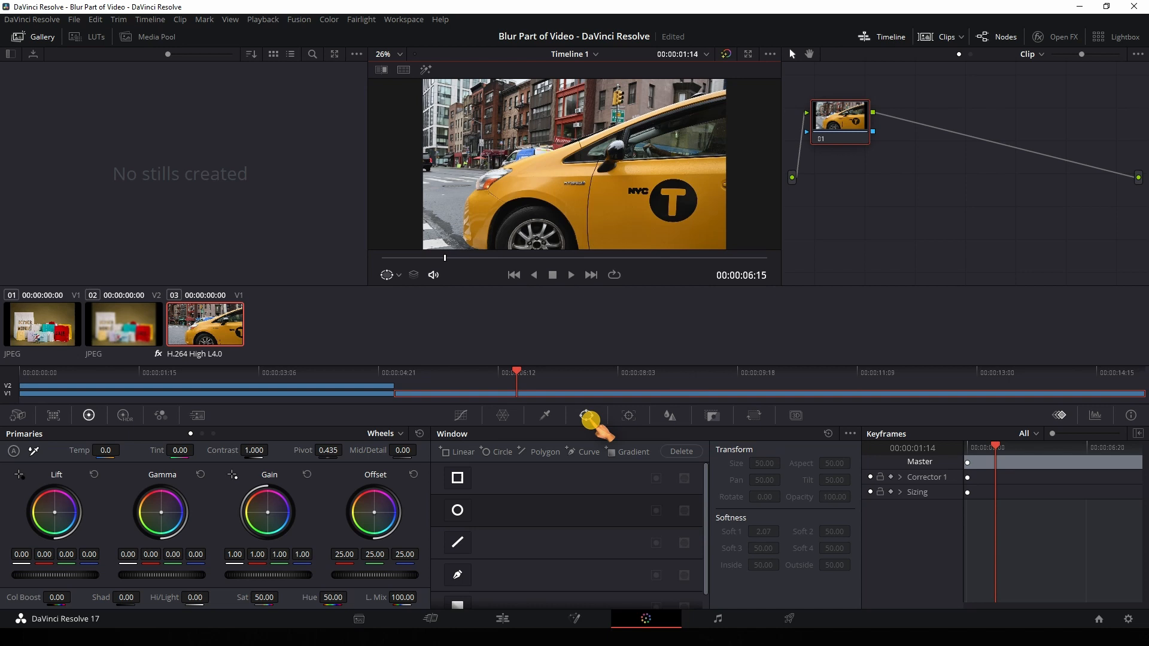
{"action": "mouse_move", "coordinate": [586, 423]}
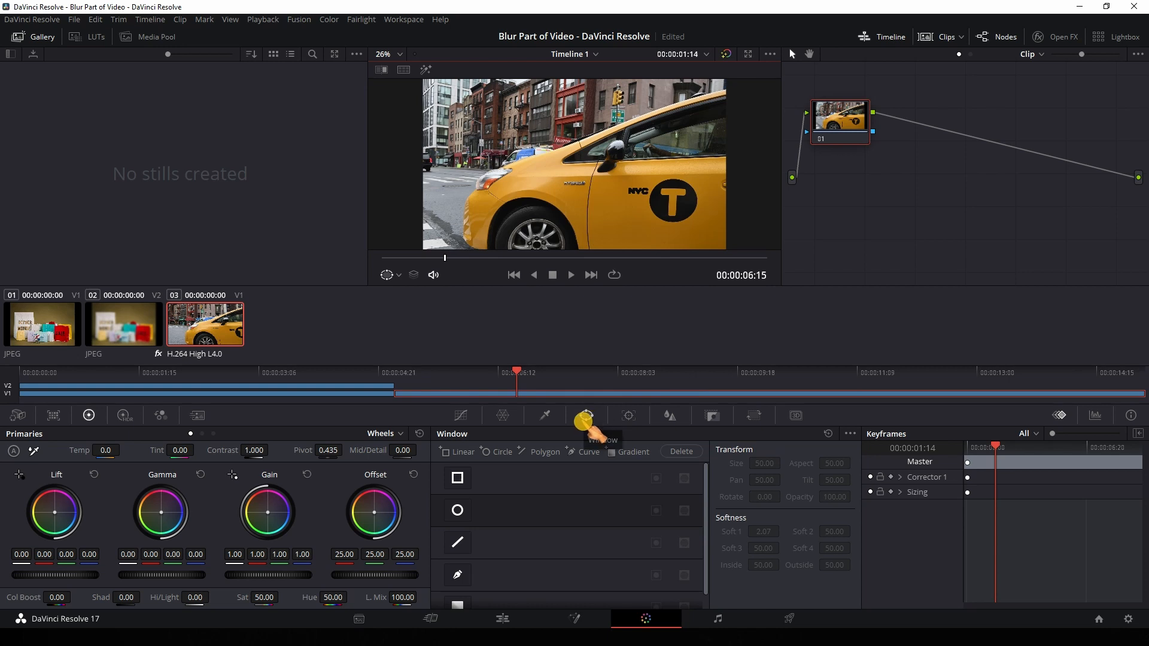
{"action": "mouse_move", "coordinate": [460, 511]}
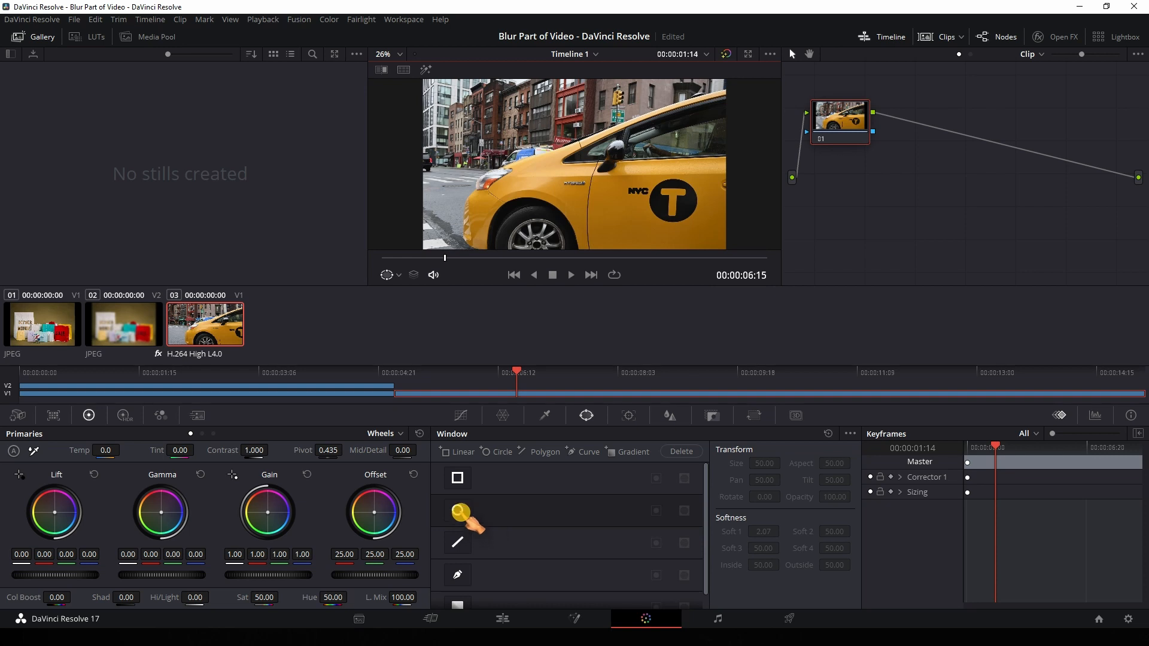
Step: Add a circular window around the NYC lettering on the taxi's door in the Color page
{"action": "left_click", "coordinate": [457, 510]}
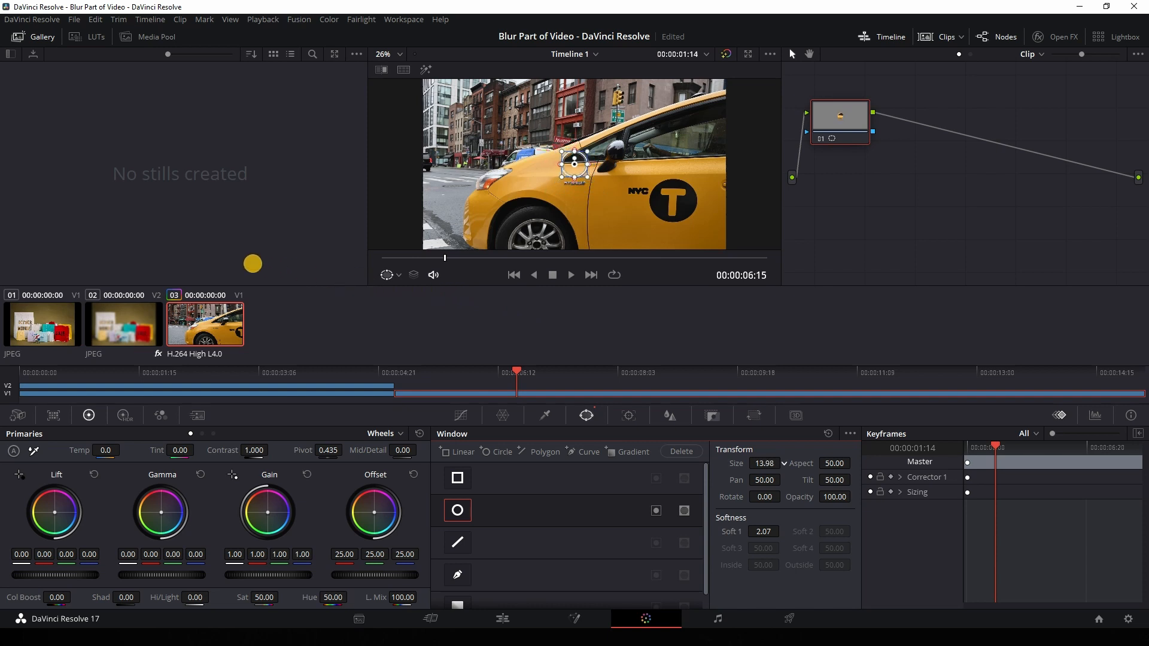
{"action": "left_click", "coordinate": [396, 54]}
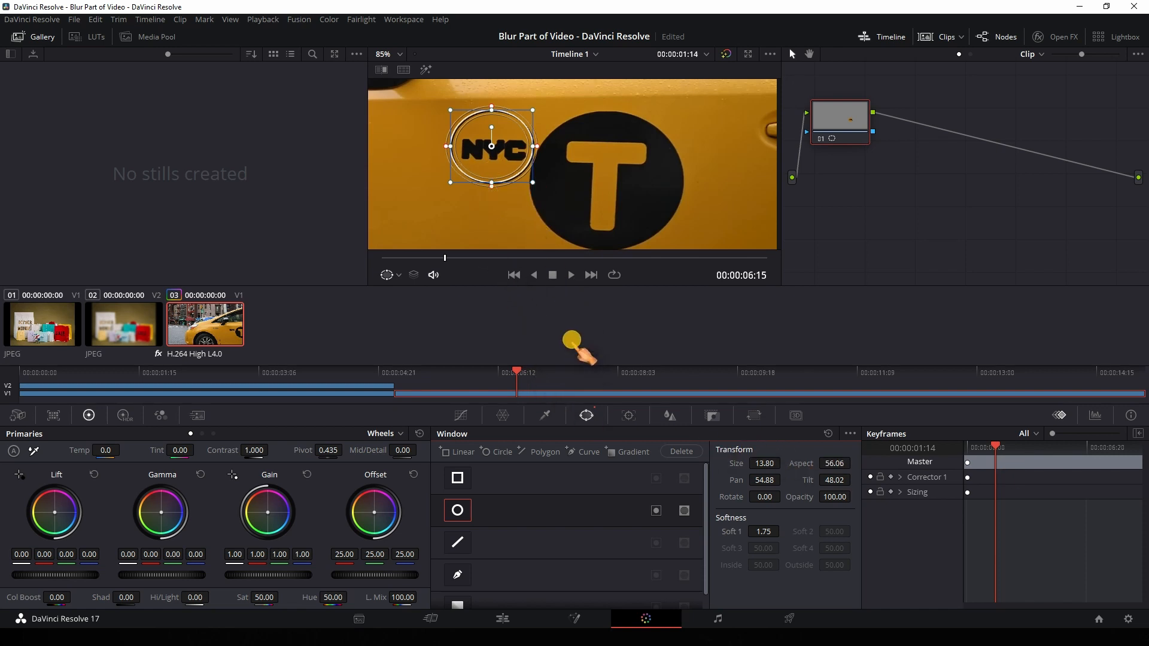
{"action": "mouse_move", "coordinate": [538, 217]}
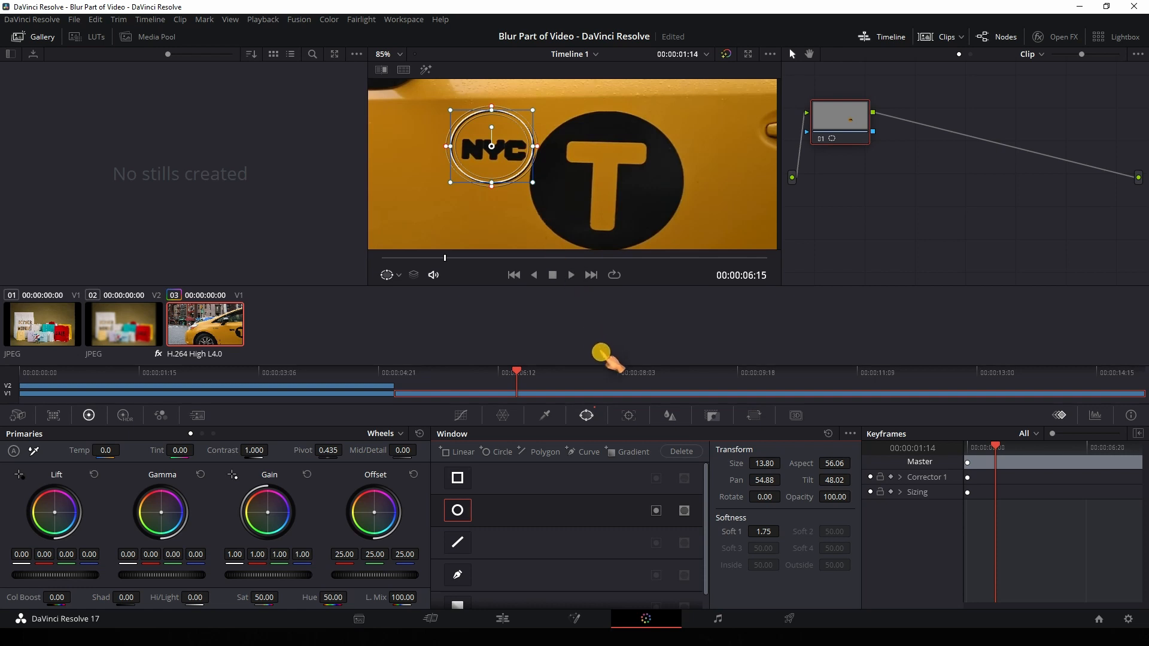
{"action": "mouse_move", "coordinate": [639, 415]}
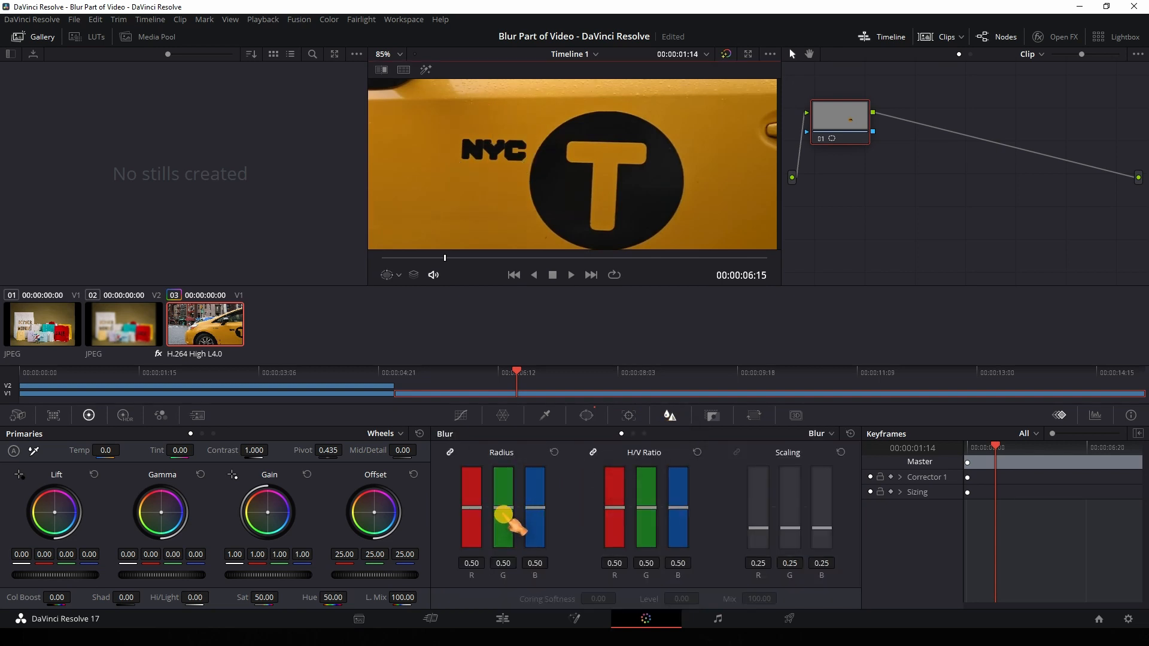
Step: Raise the blur Radius to 1.00 so the NYC lettering becomes unreadable
{"action": "left_click_drag", "start_coordinate": [476, 73], "coordinate": [513, 213]}
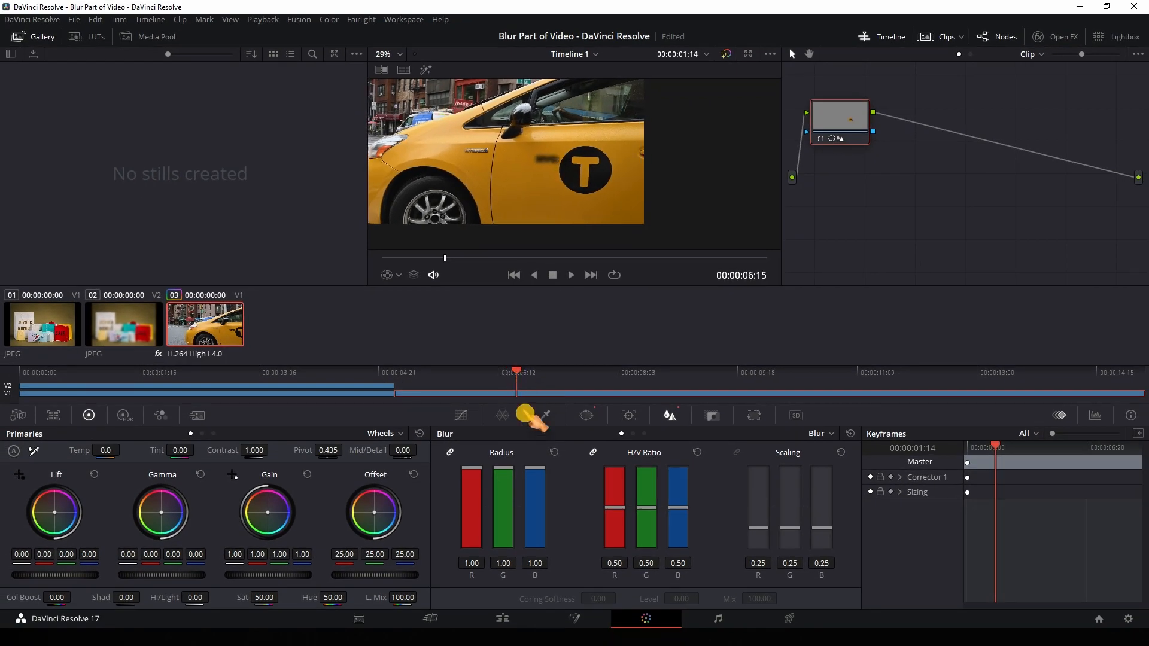
{"action": "mouse_move", "coordinate": [626, 421]}
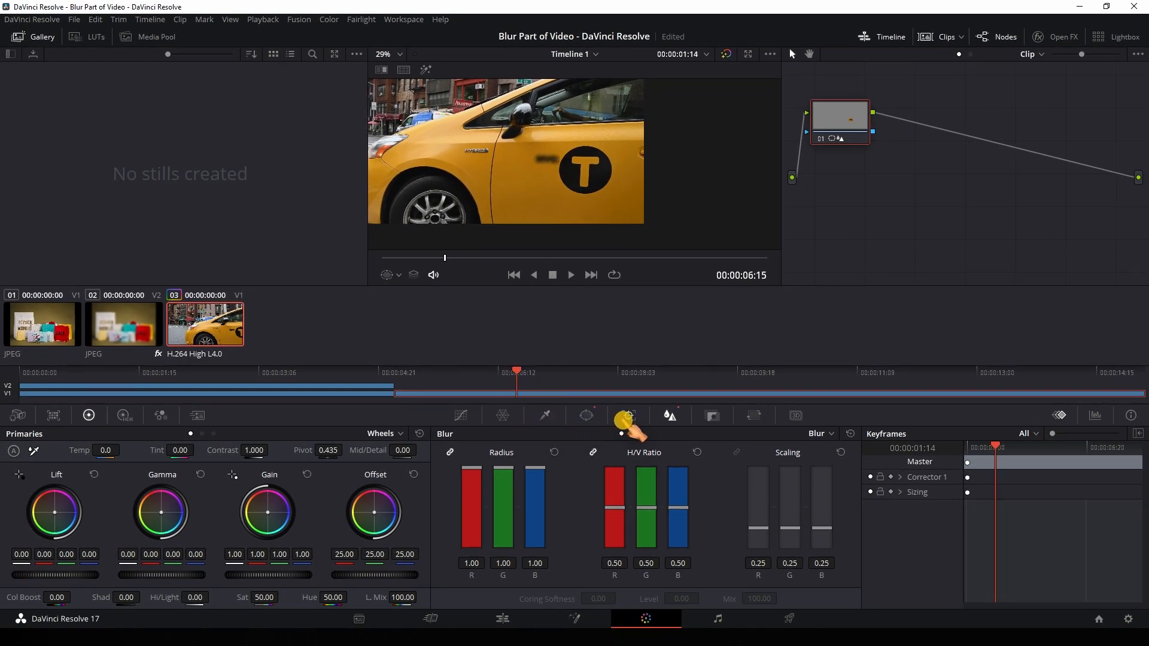
{"action": "mouse_move", "coordinate": [628, 424]}
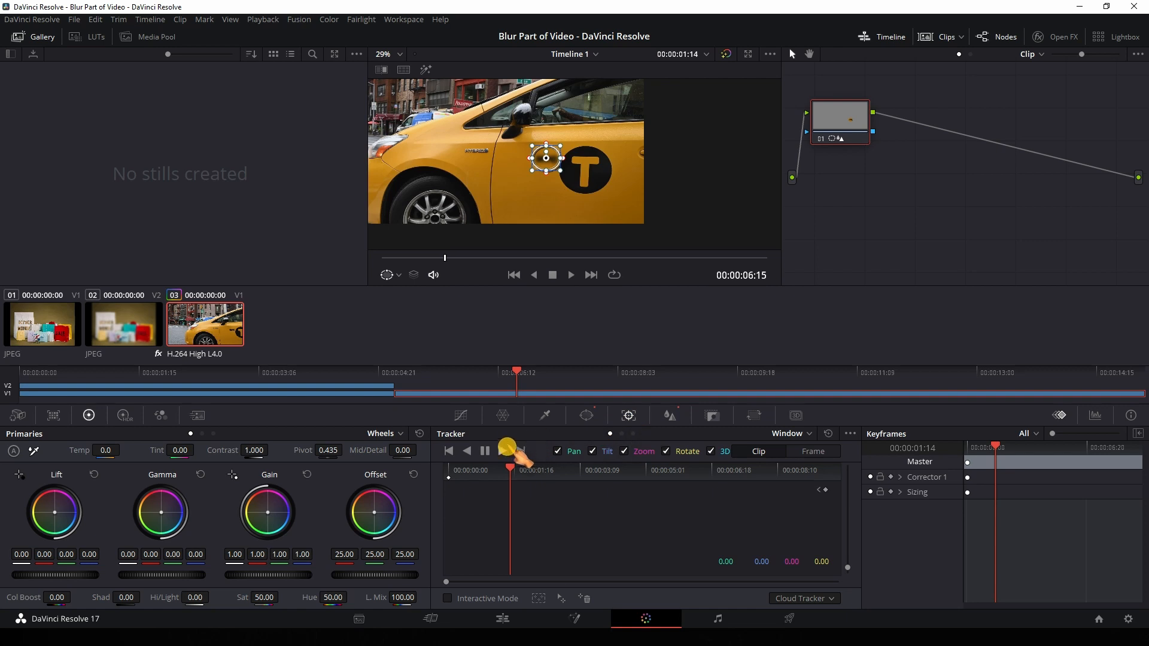
{"action": "mouse_move", "coordinate": [502, 449]}
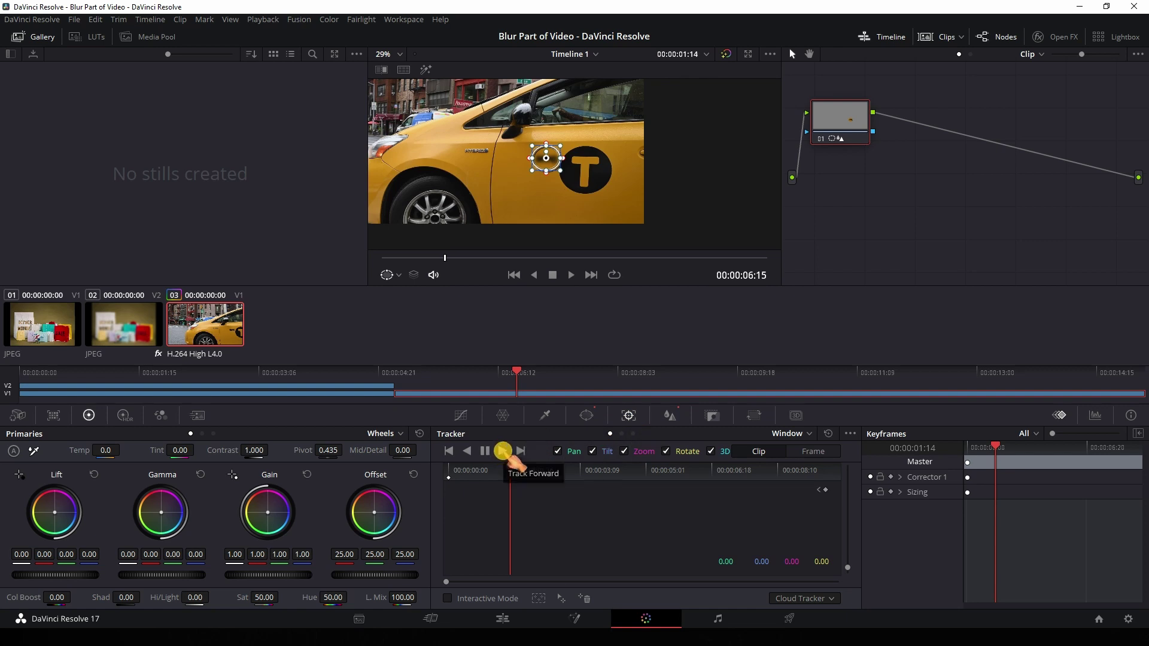
Step: Track the blurred window forward so it follows the moving taxi
{"action": "left_click", "coordinate": [502, 451]}
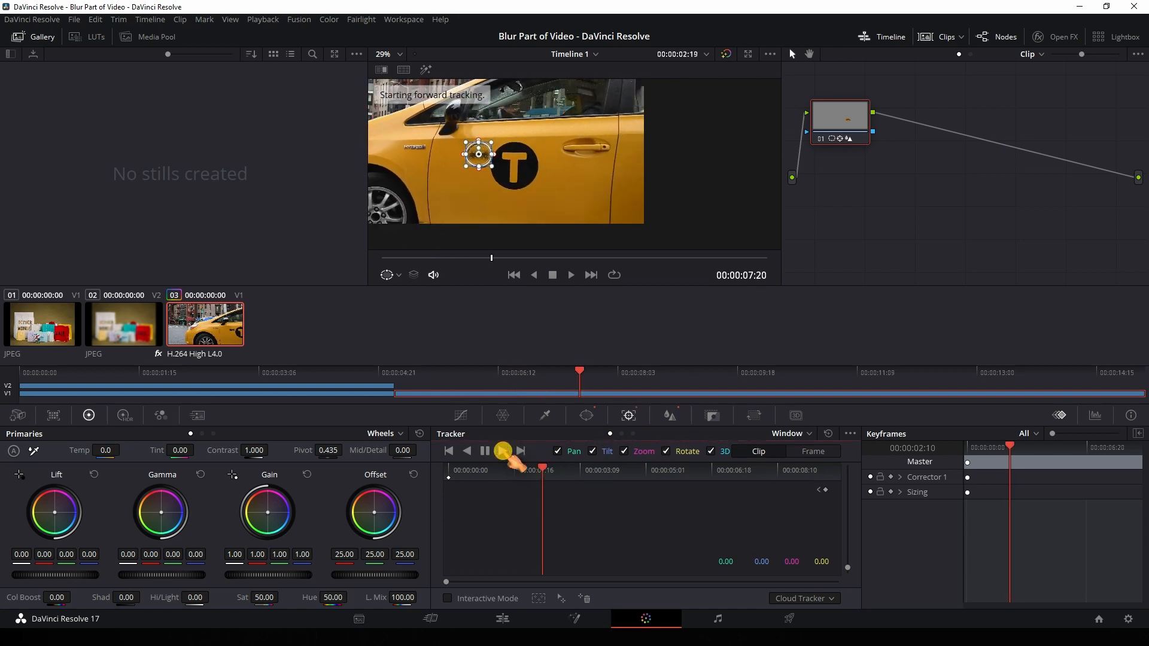
{"action": "left_click", "coordinate": [501, 451]}
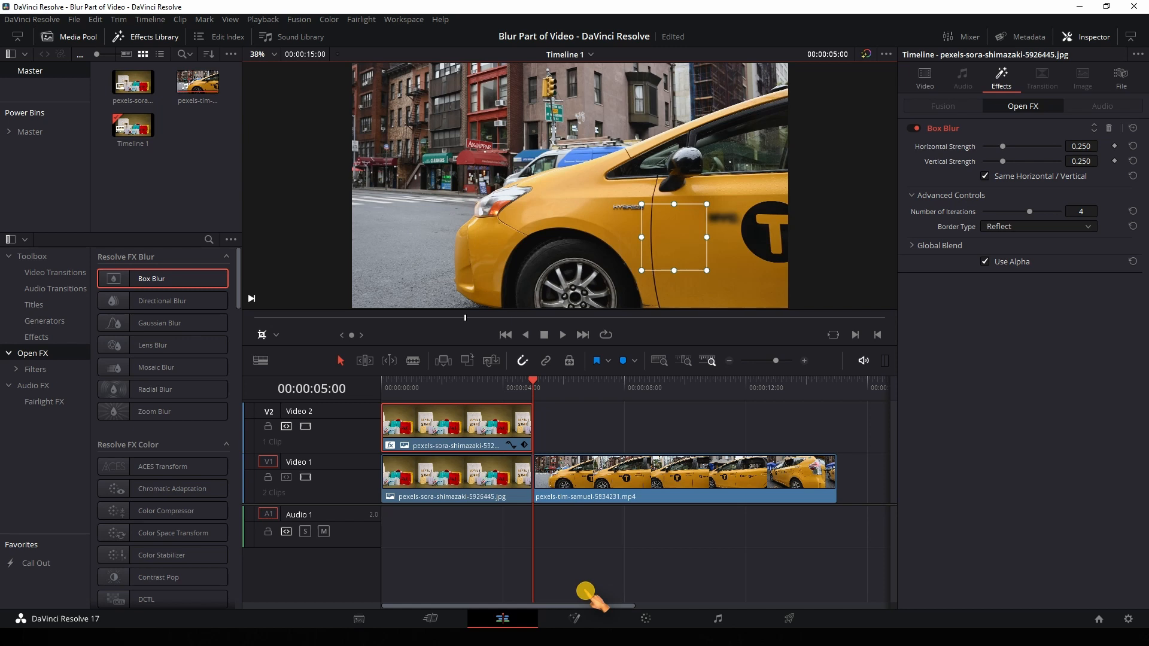
Step: Return the playhead to the timeline start showing the blurred shopping-bag image
{"action": "left_click", "coordinate": [505, 335]}
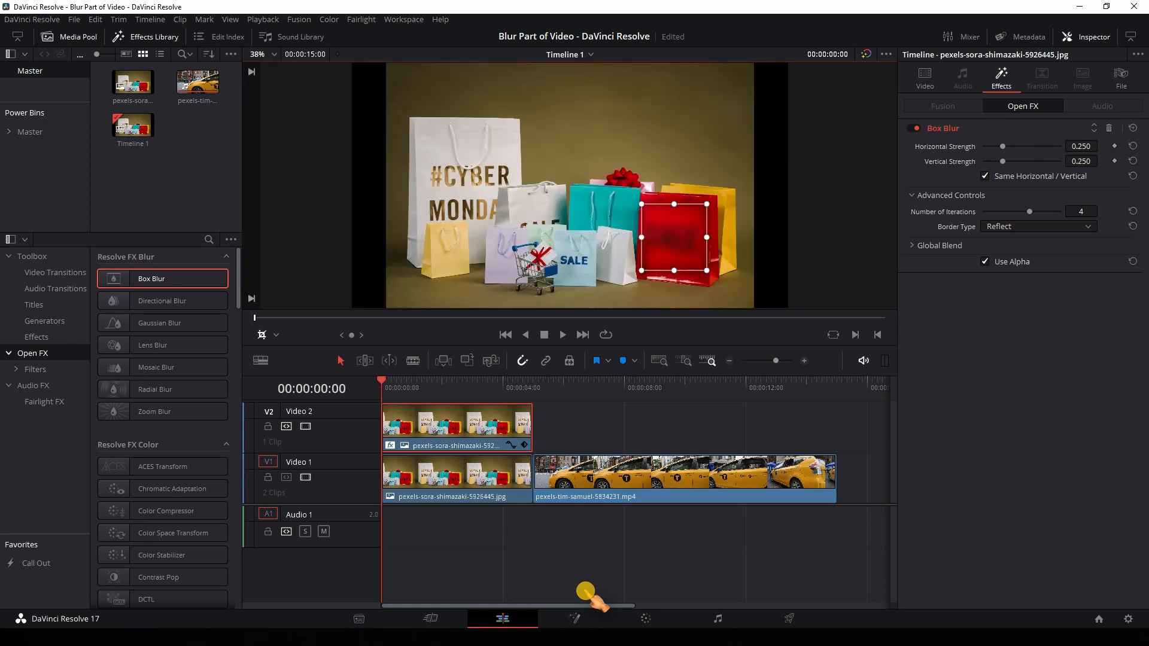